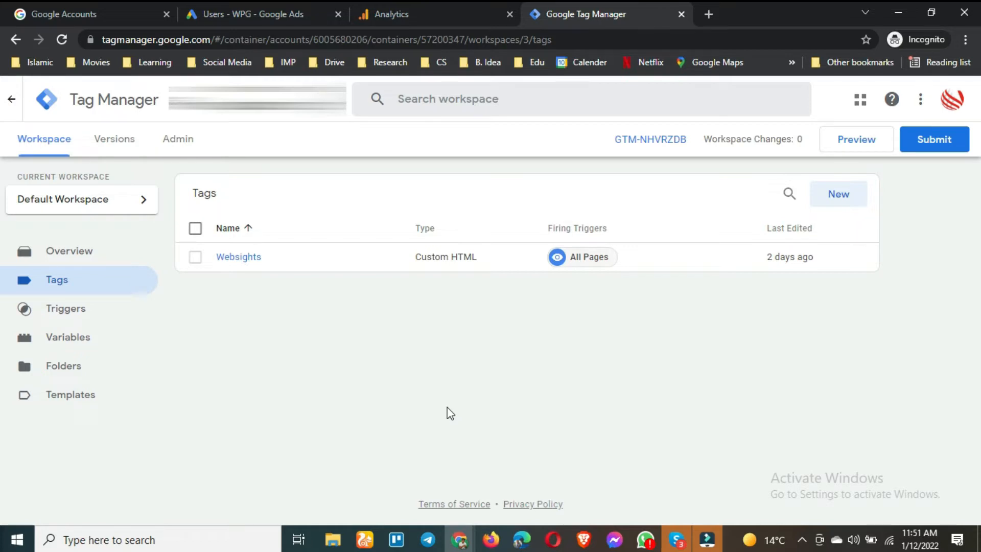
mouse_move(225, 57)
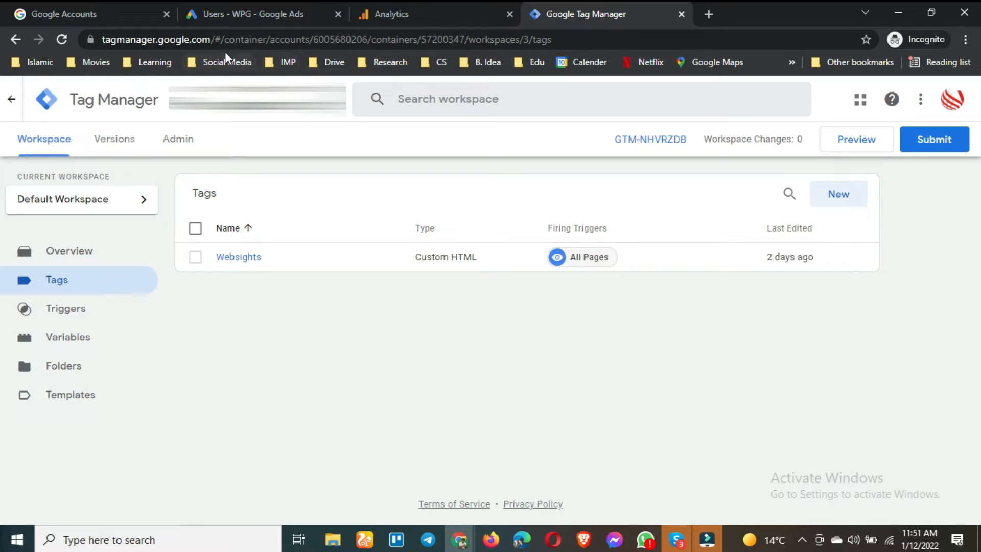
mouse_move(178, 139)
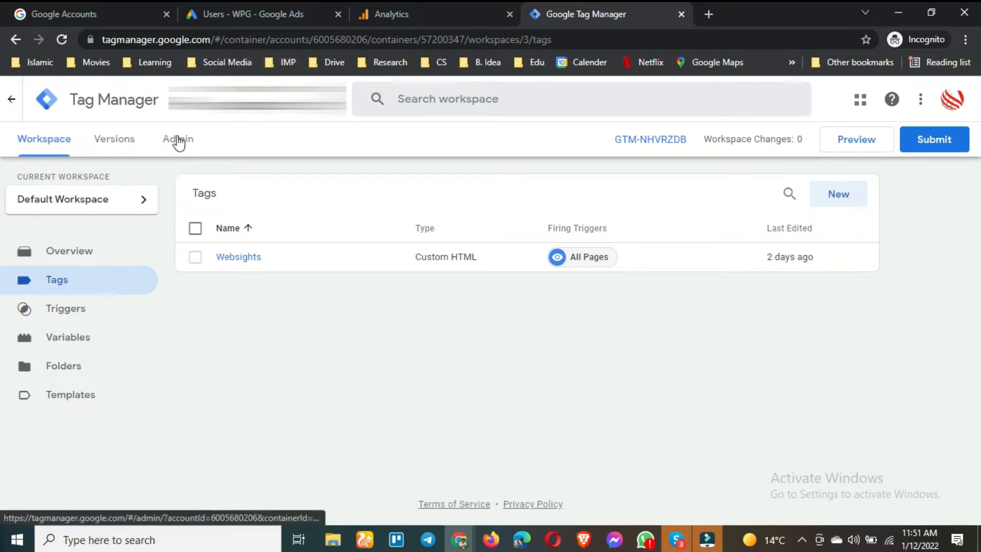
left_click(178, 139)
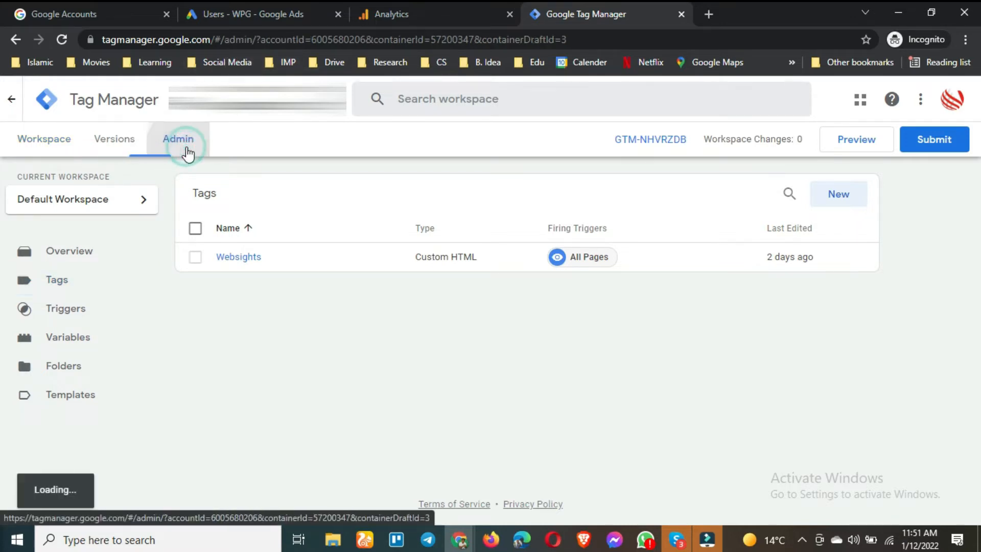
left_click(177, 138)
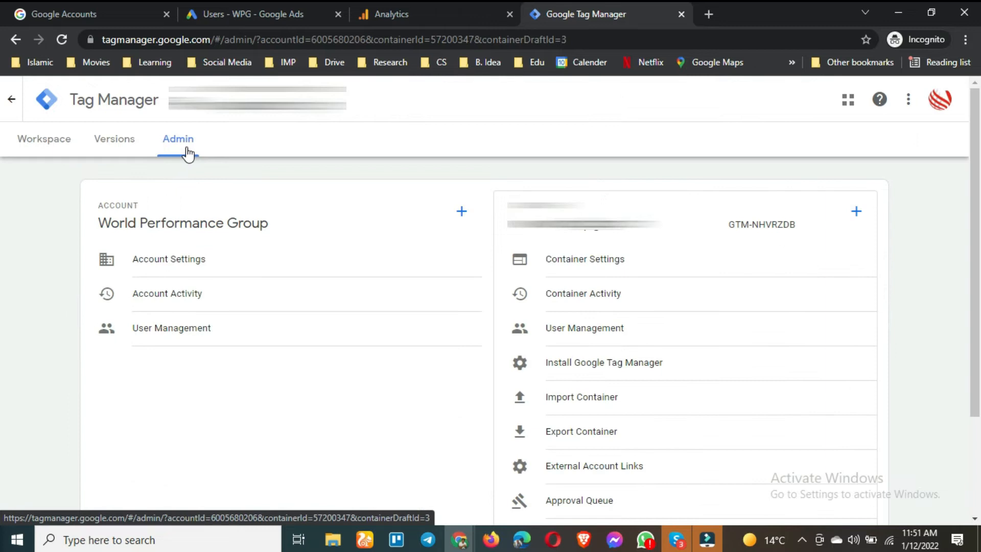
mouse_move(168, 258)
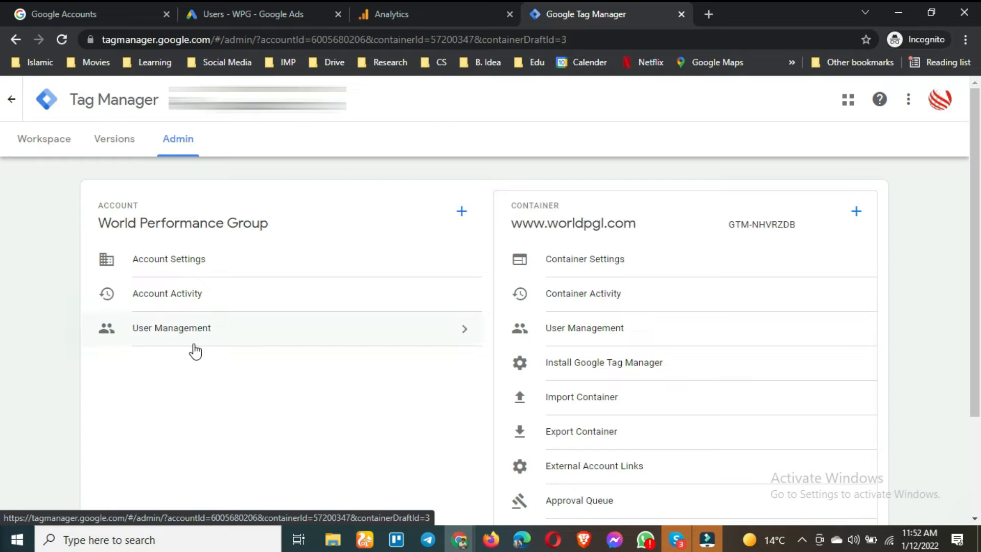
mouse_move(180, 344)
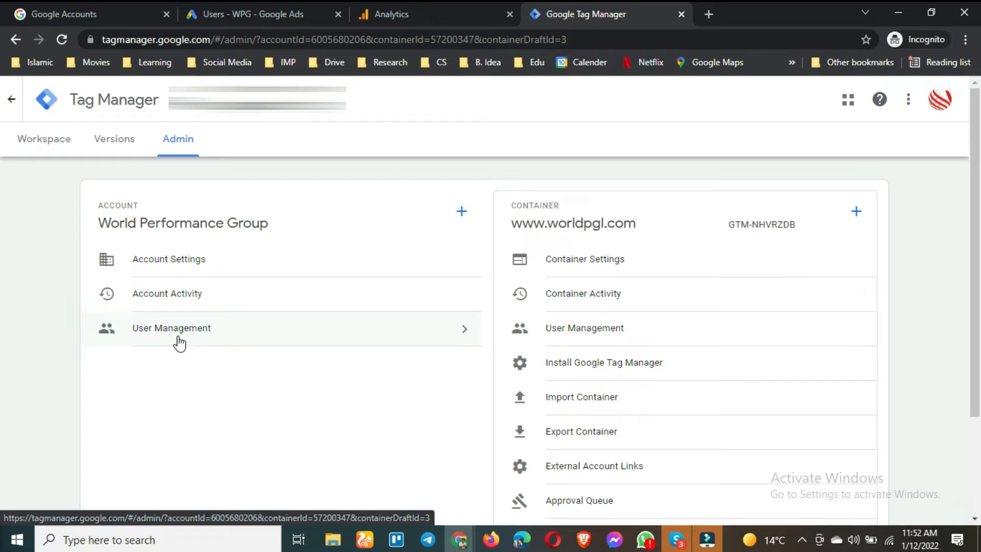
Step: Show the account's User Management list and the menu for adding people
left_click(171, 327)
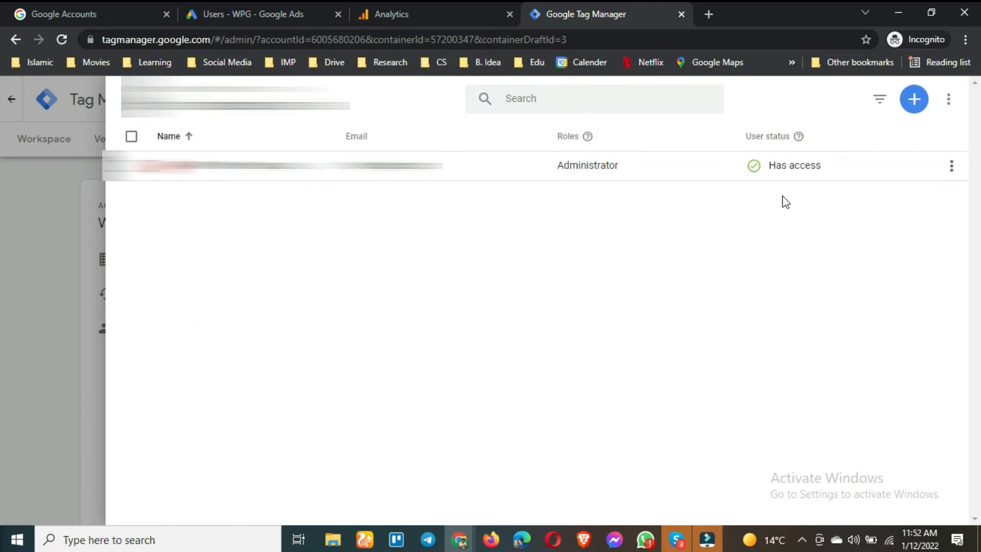
mouse_move(913, 99)
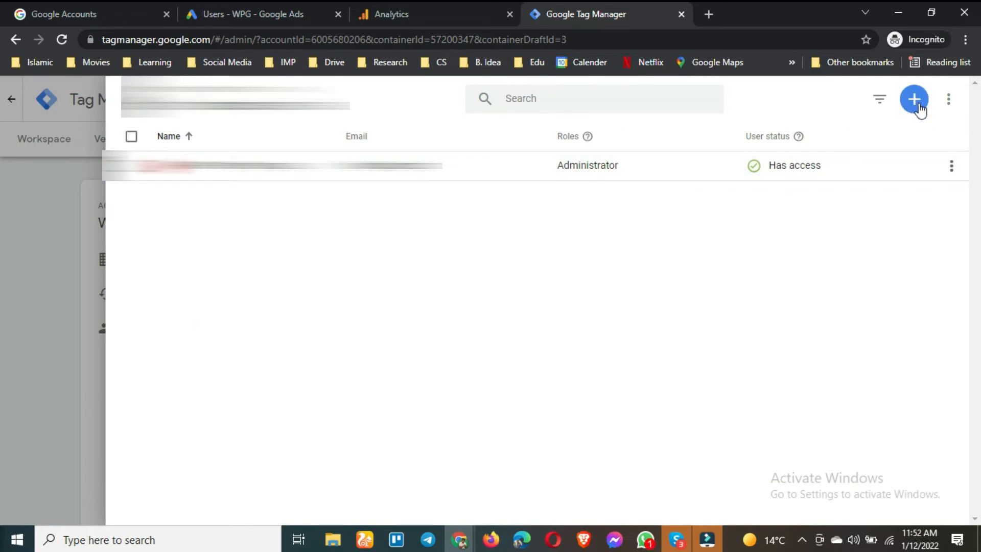
left_click(913, 99)
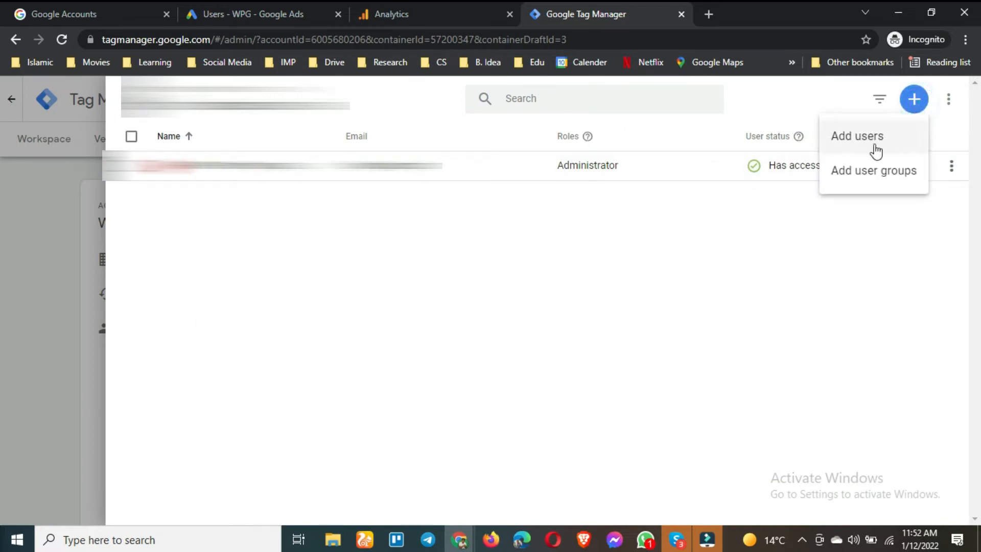
Step: Start an Add users invitation with the invitee's email and User account permission
left_click(856, 136)
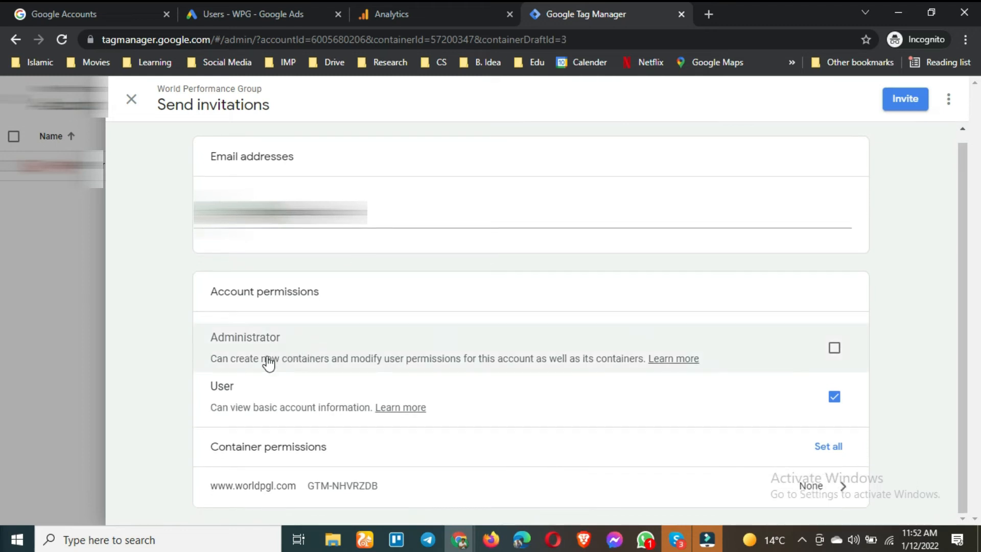
mouse_move(355, 374)
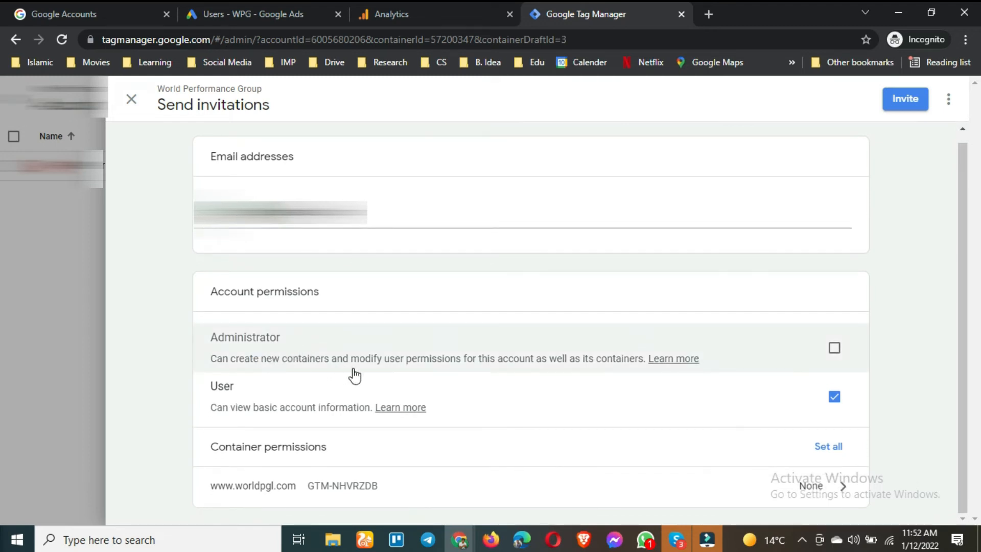
mouse_move(336, 369)
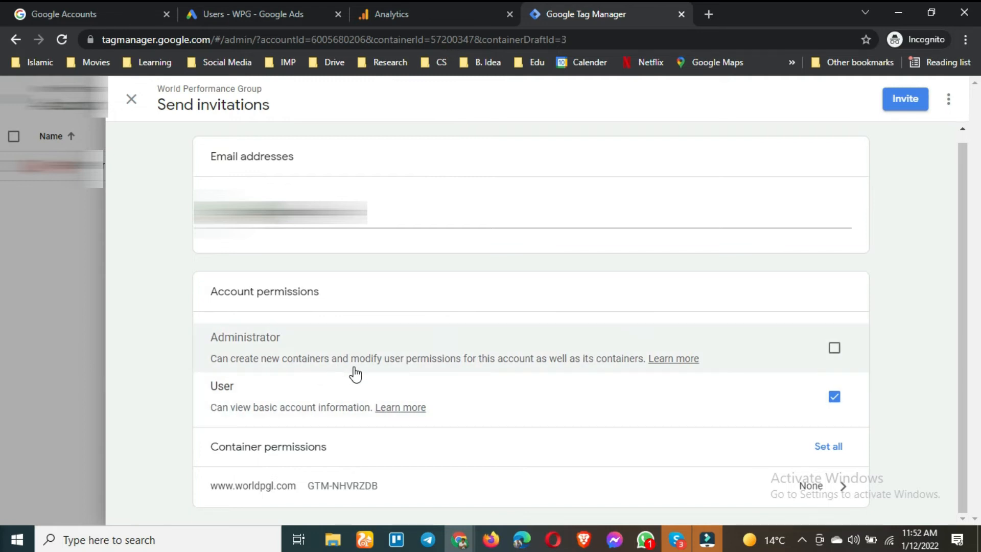
mouse_move(566, 378)
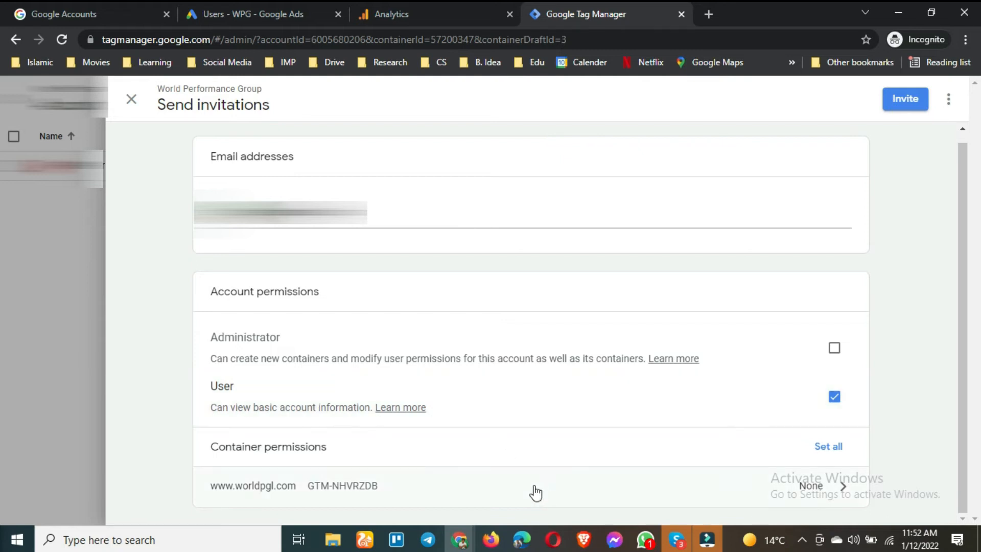
left_click(828, 446)
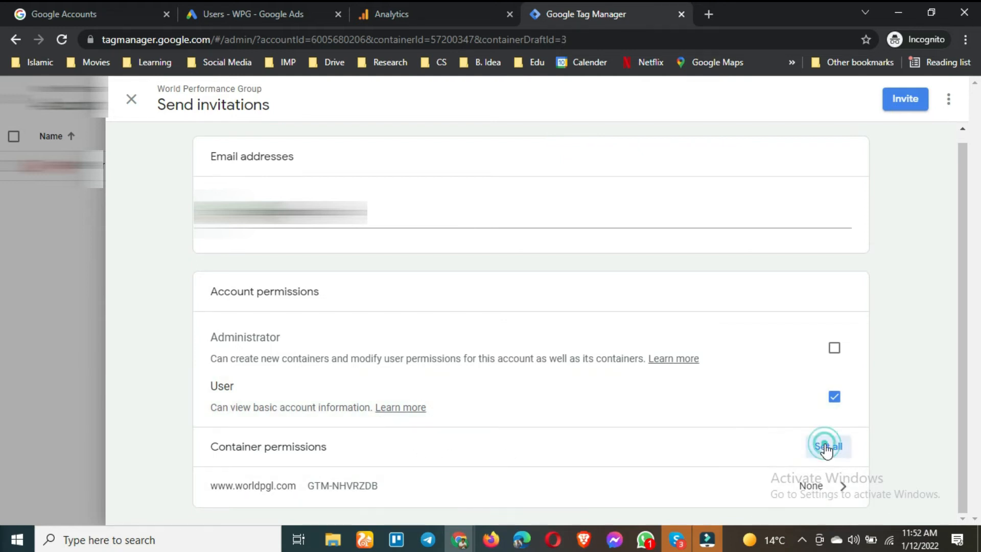
Step: Check Publish so Approve, Edit and Read are granted on all containers
left_click(827, 447)
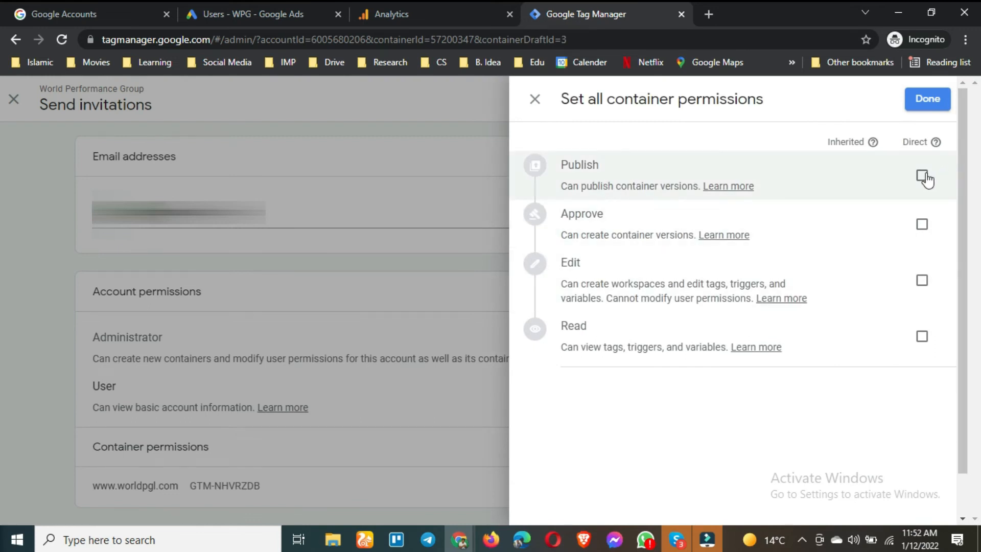
left_click(921, 176)
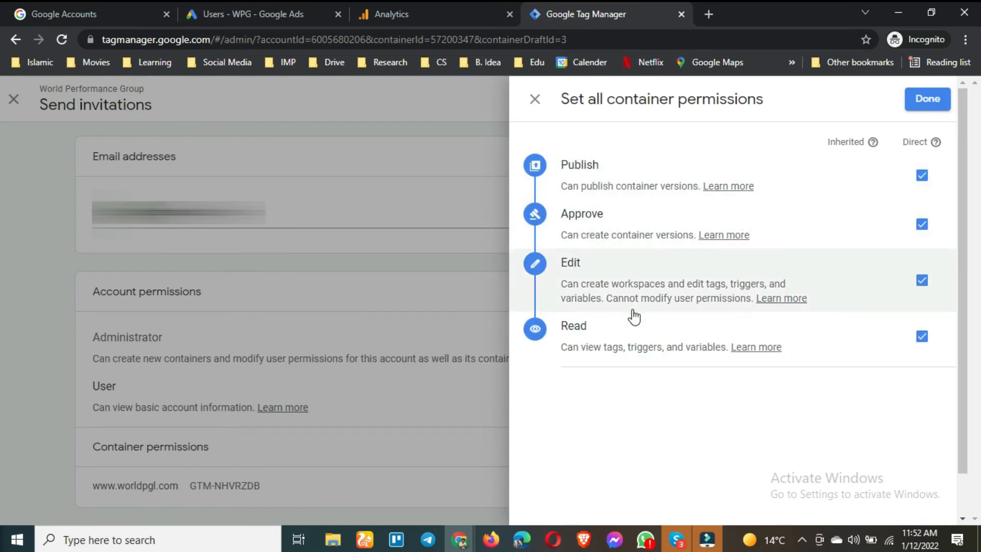
mouse_move(599, 200)
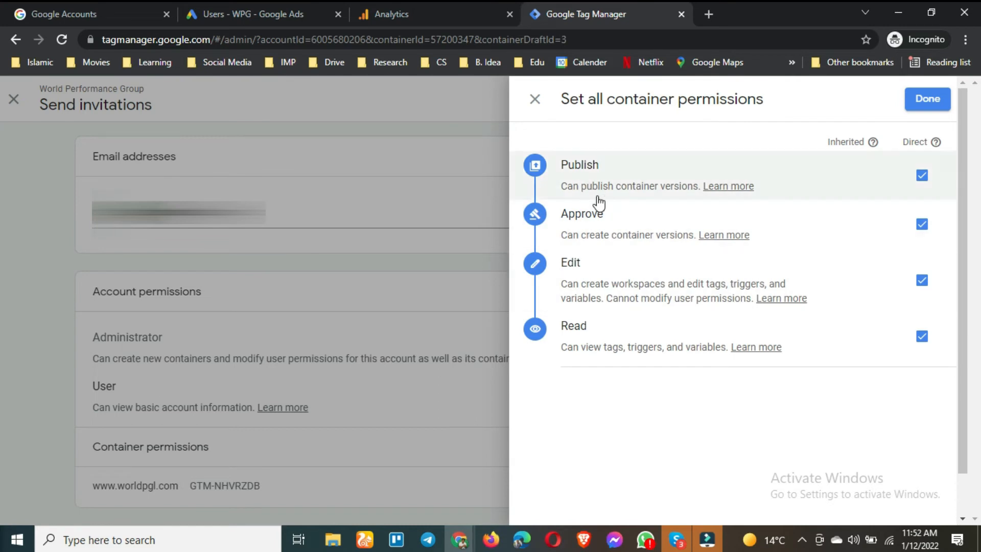
mouse_move(680, 211)
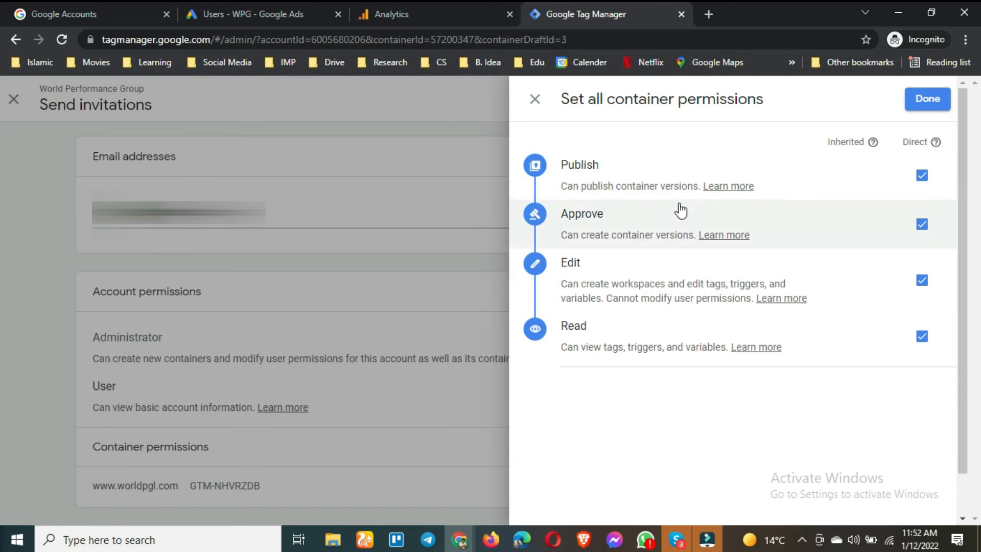
mouse_move(581, 228)
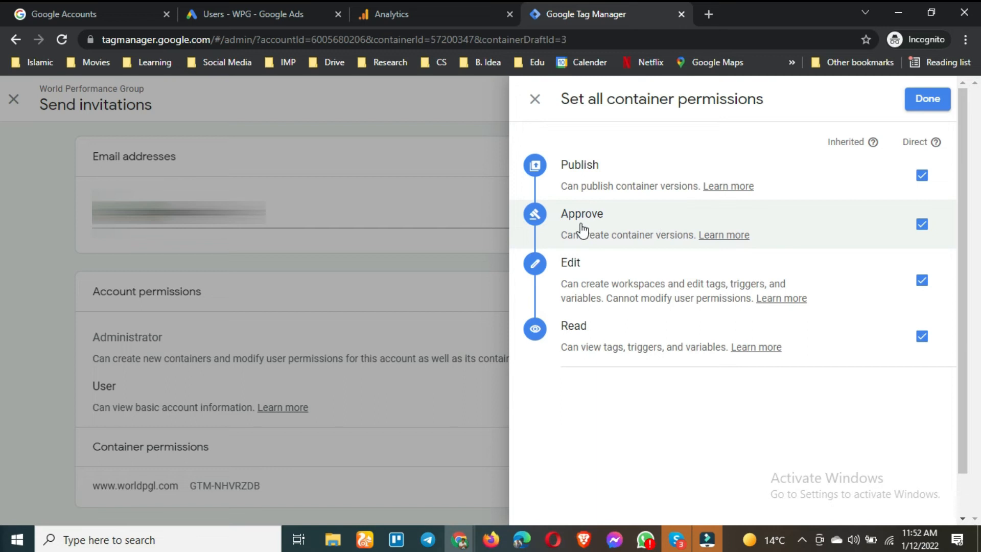
mouse_move(660, 258)
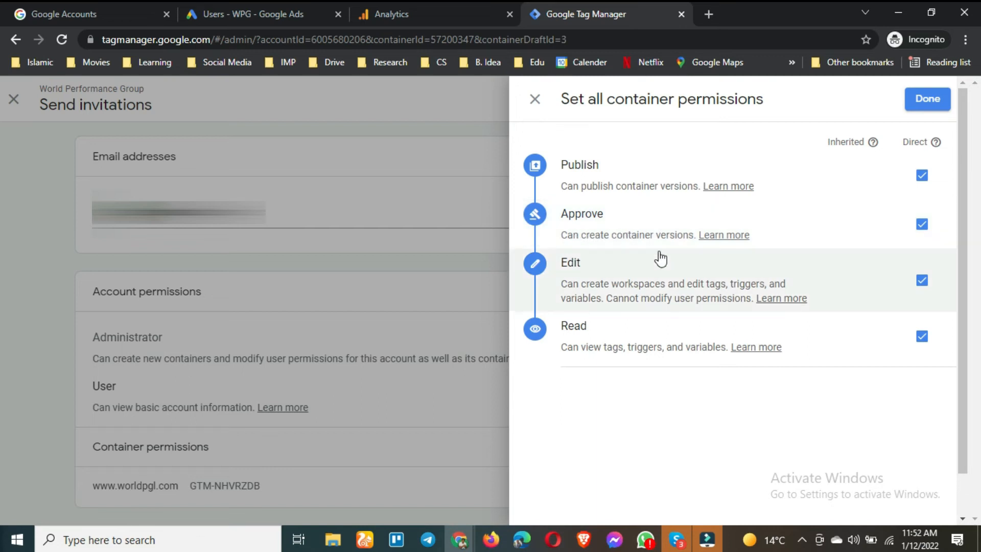
mouse_move(617, 302)
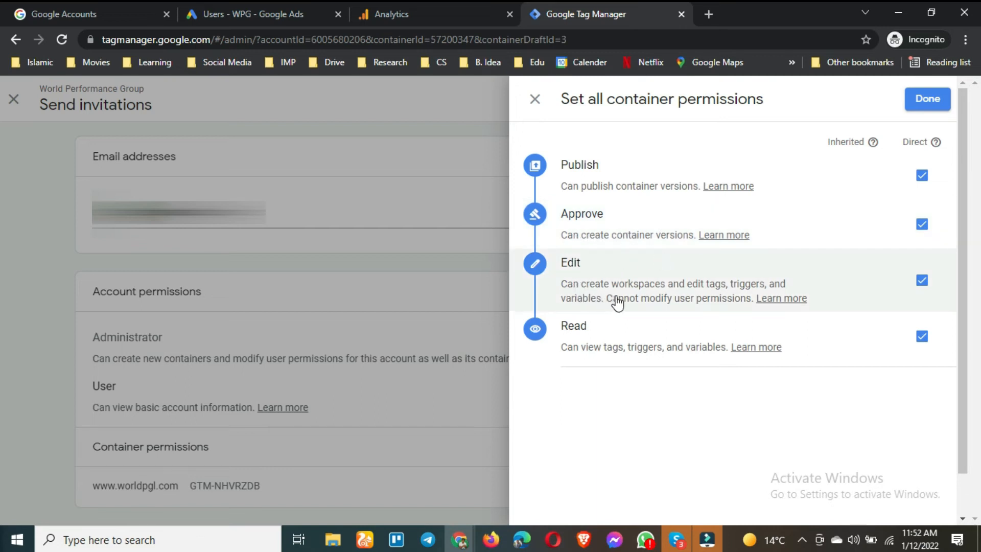
mouse_move(716, 294)
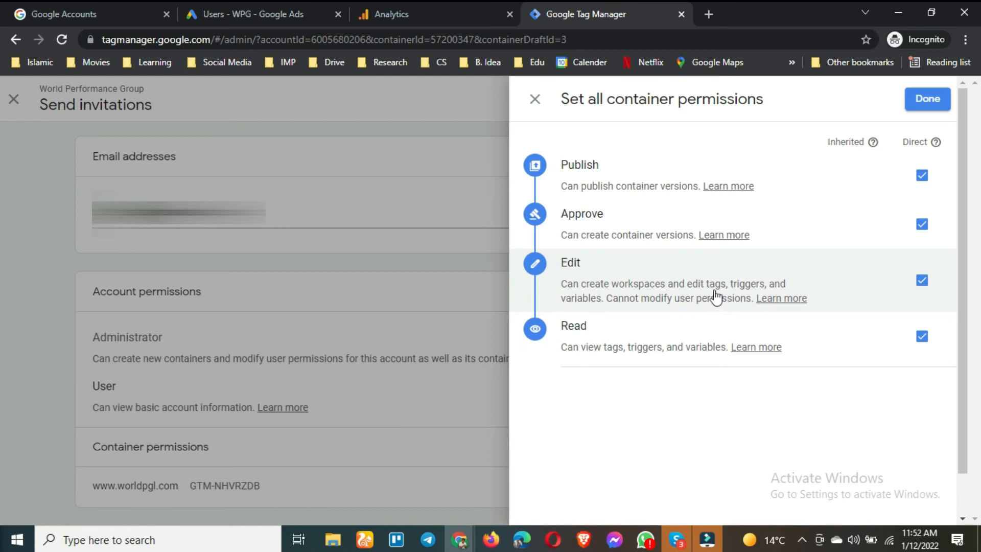
mouse_move(637, 313)
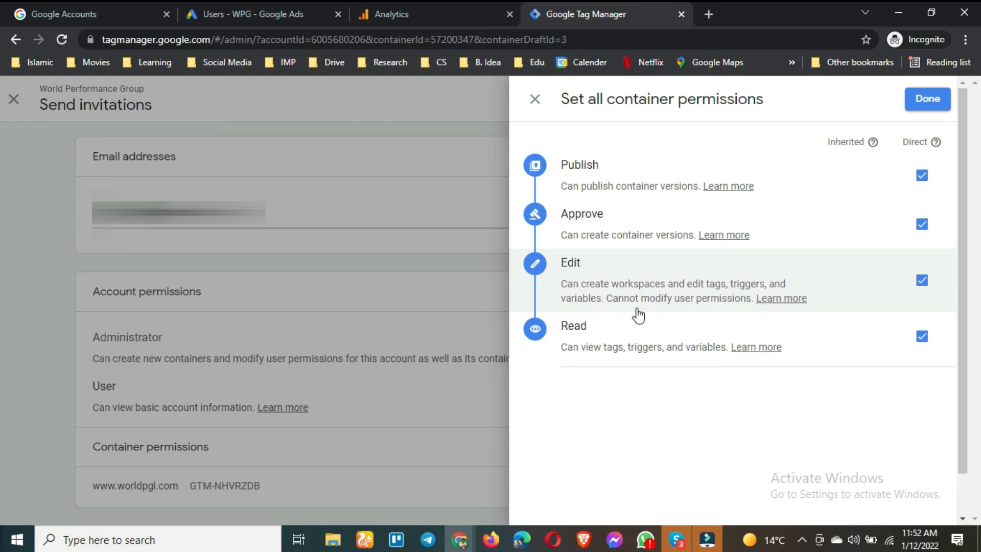
mouse_move(616, 347)
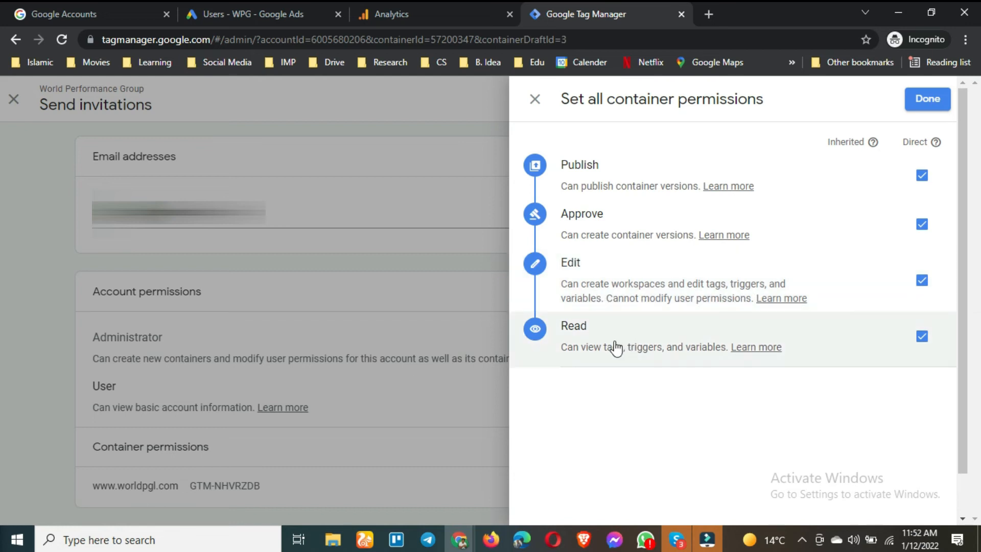
mouse_move(601, 359)
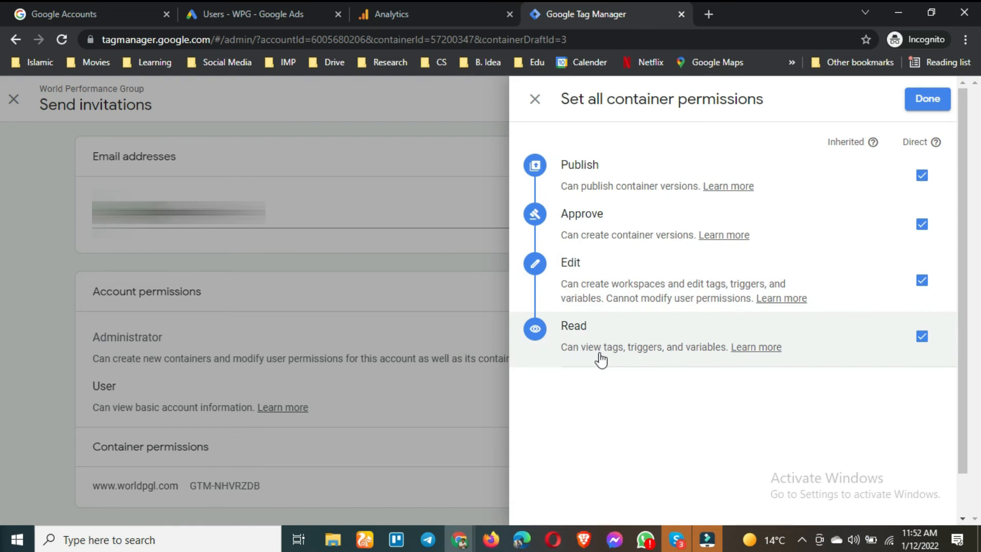
mouse_move(775, 182)
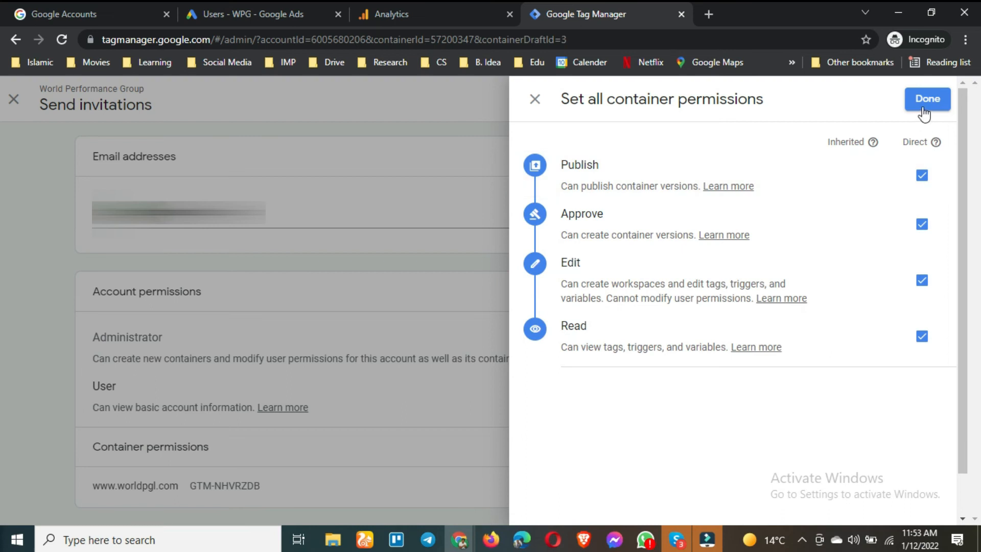
Step: Confirm the container permissions, send the invitation, and sort the Account permissions list by email
left_click(927, 99)
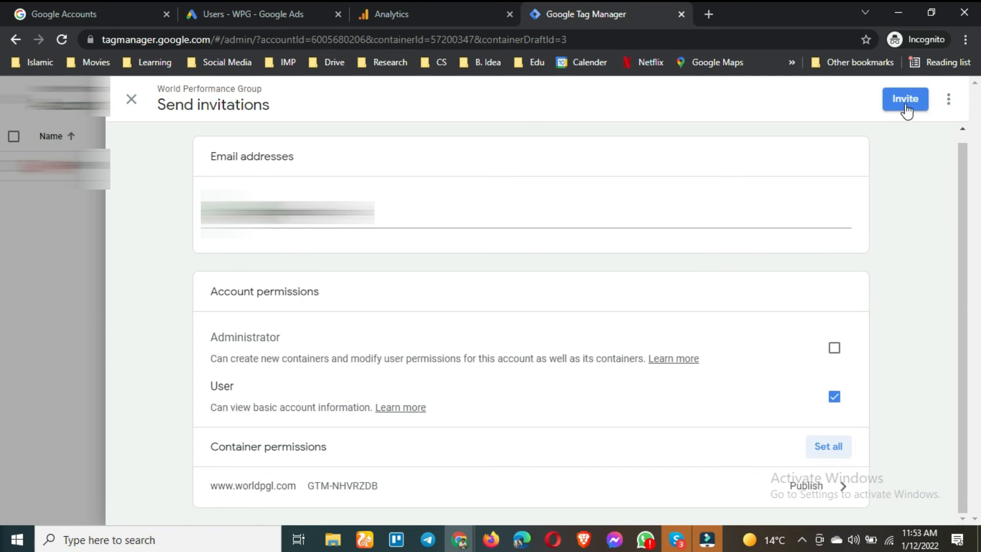
left_click(904, 99)
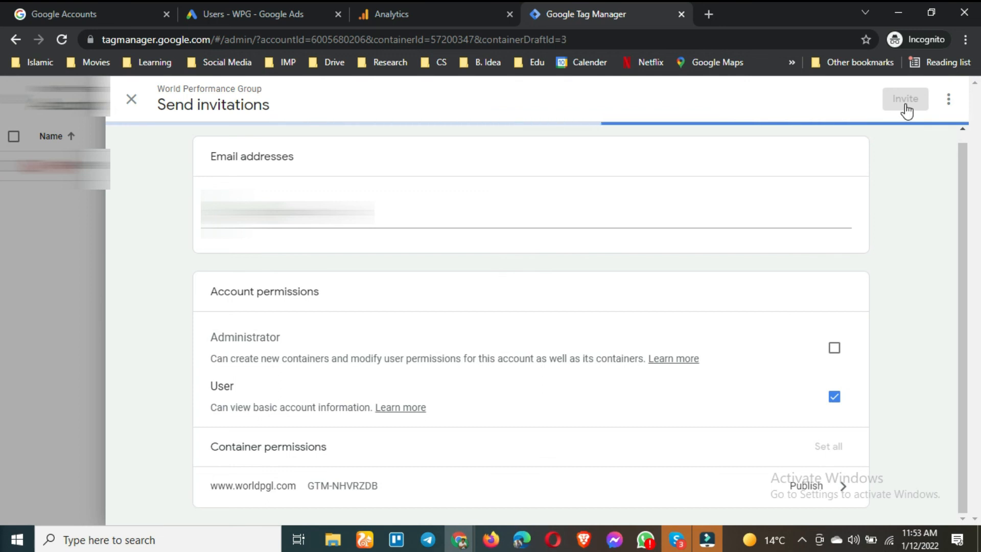
left_click(904, 99)
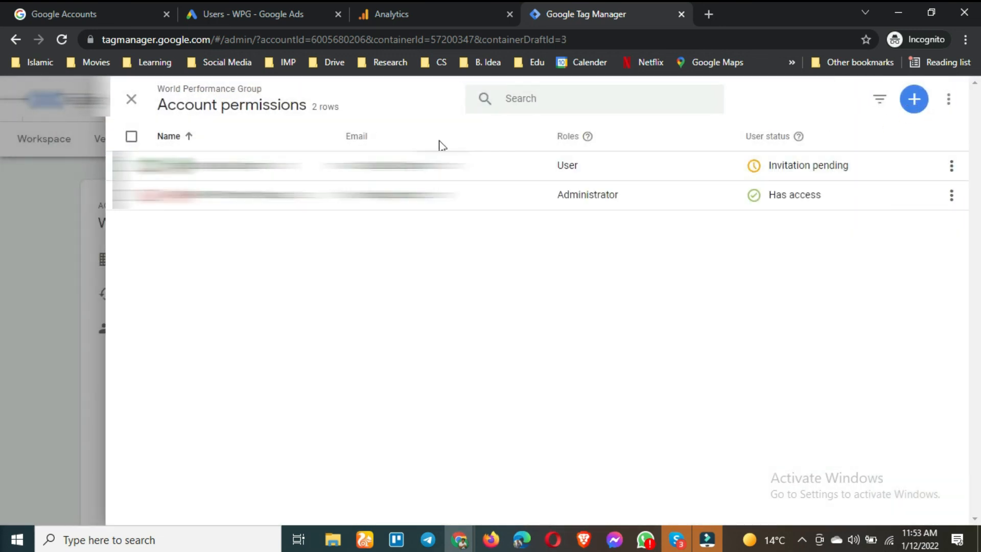
mouse_move(622, 155)
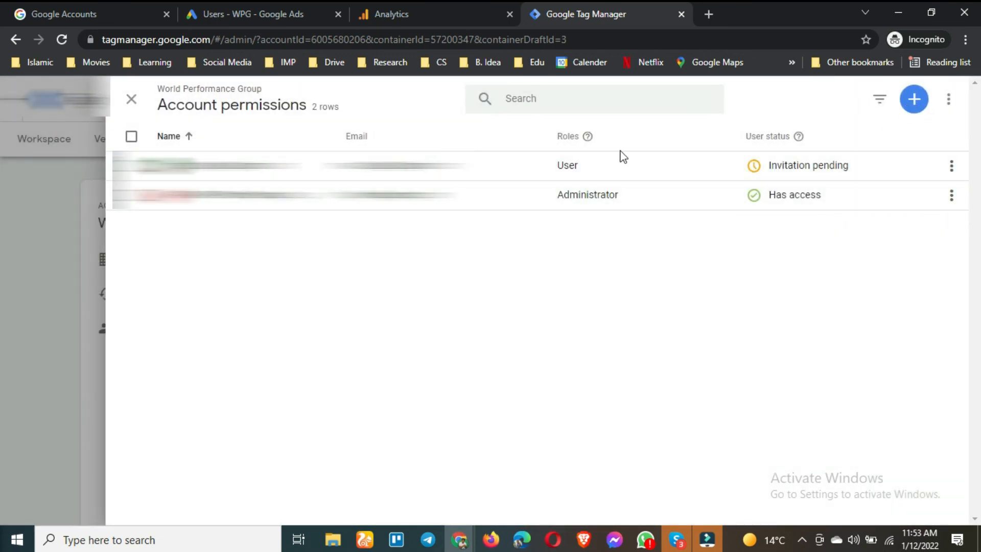
left_click(355, 136)
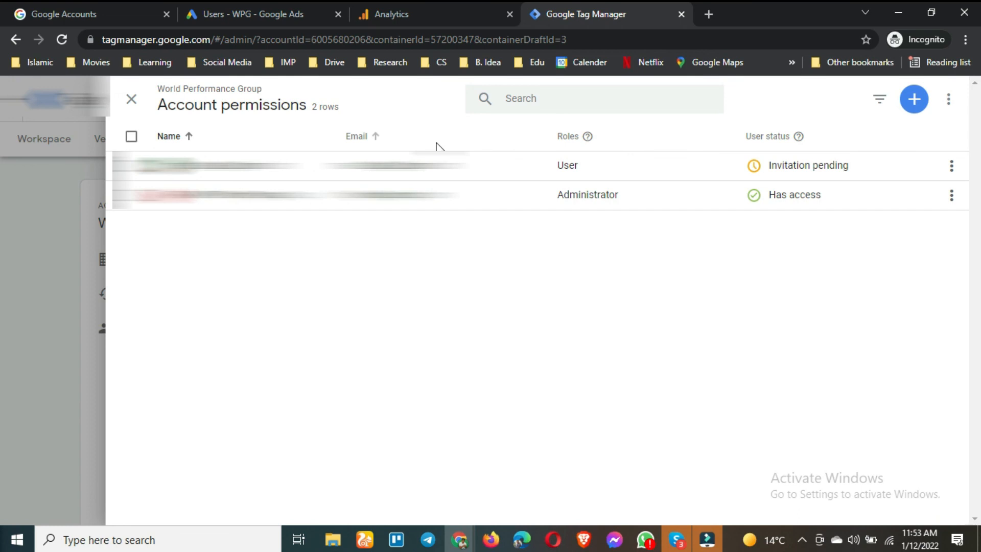